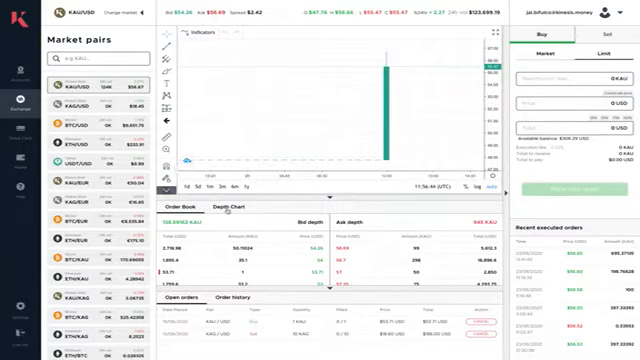
Show the market depth chart below the price chart, ask depth rising to the right
{"action": "left_click", "coordinate": [228, 206]}
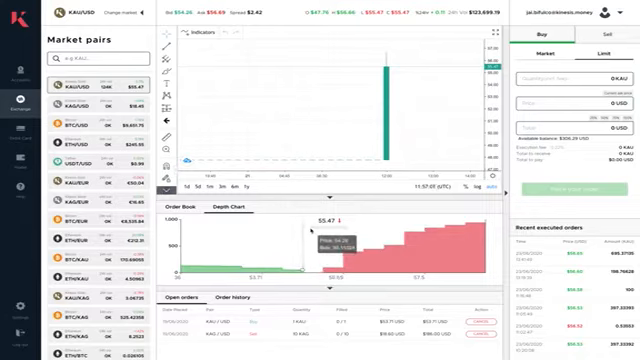
Switch back to the order book listing bid and ask depth beneath the chart
{"action": "left_click", "coordinate": [186, 206]}
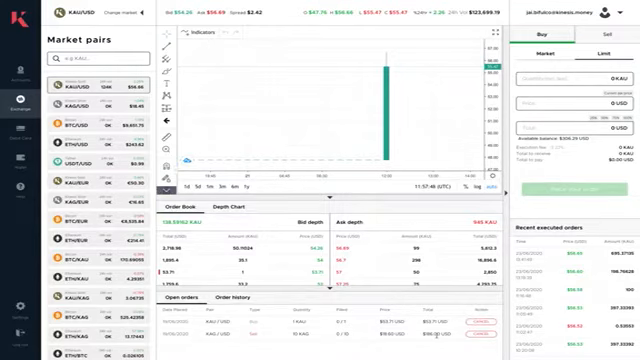
Open a sell trade confirmation PDF from the order history panel
{"action": "left_click", "coordinate": [220, 304]}
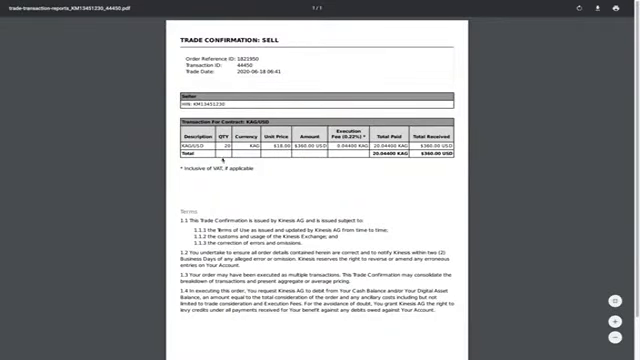
Scroll down through the trade confirmation to review its details and terms
{"action": "scroll", "scroll_direction": "down", "scroll_amount": 3}
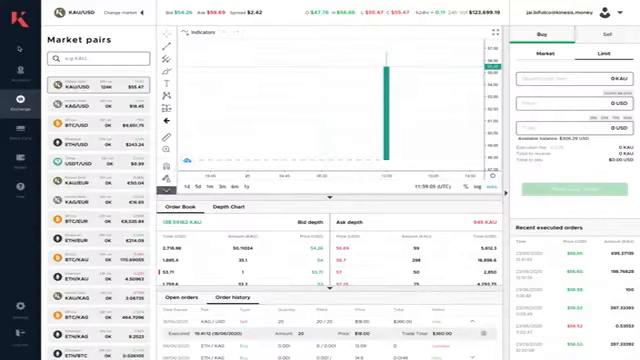
{"action": "left_click", "coordinate": [548, 104]}
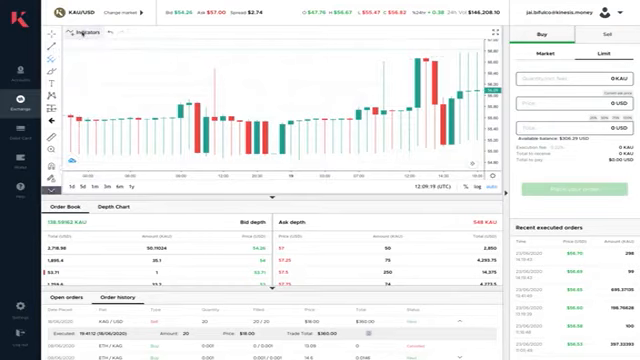
{"action": "left_click", "coordinate": [100, 36]}
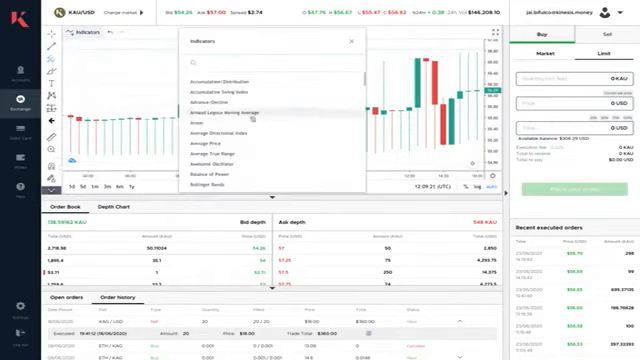
{"action": "scroll", "scroll_direction": "down", "scroll_amount": 3}
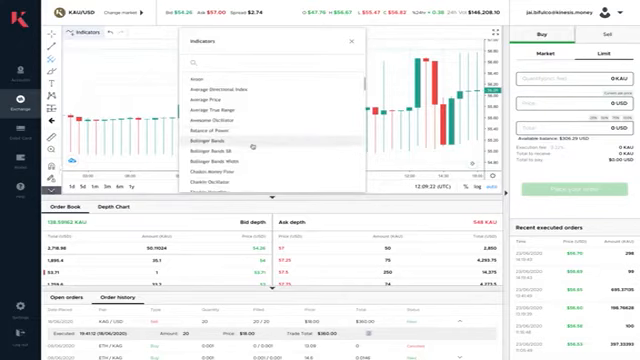
{"action": "scroll", "scroll_direction": "down", "scroll_amount": 3}
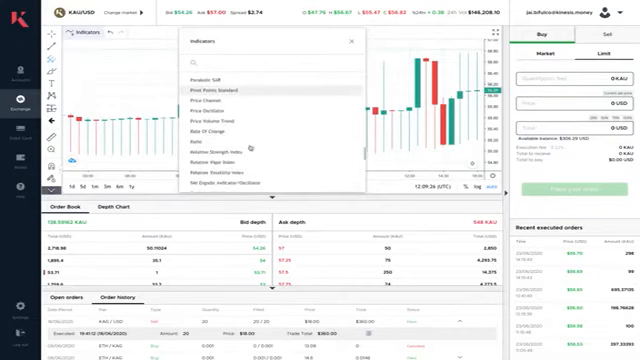
{"action": "scroll", "scroll_direction": "down", "scroll_amount": 3}
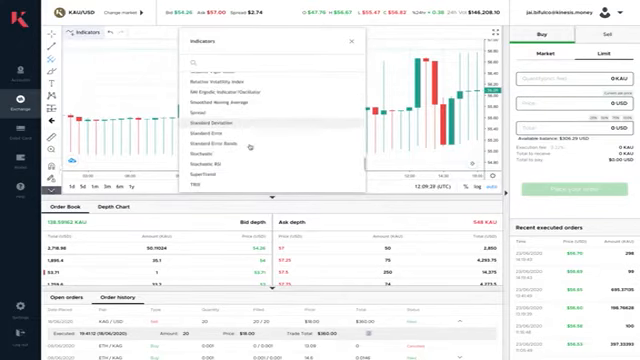
{"action": "scroll", "scroll_direction": "down", "scroll_amount": 3}
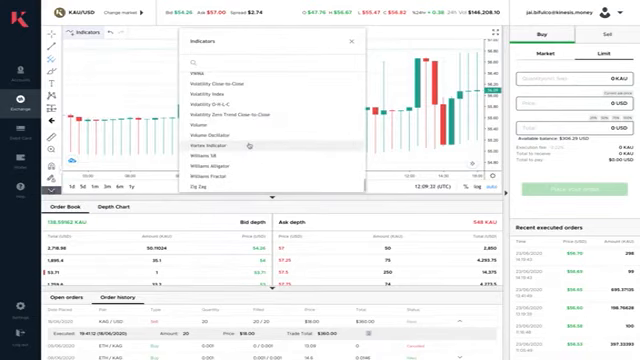
{"action": "mouse_move", "coordinate": [248, 132]}
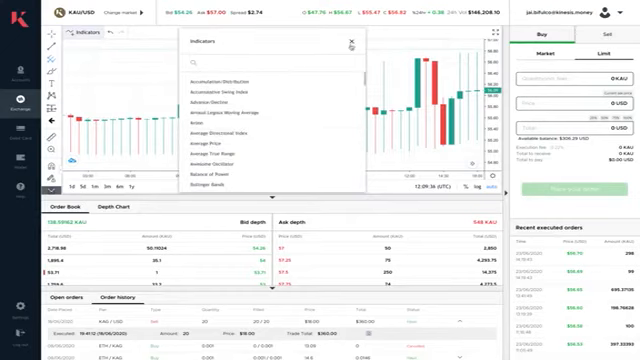
{"action": "left_click", "coordinate": [356, 42]}
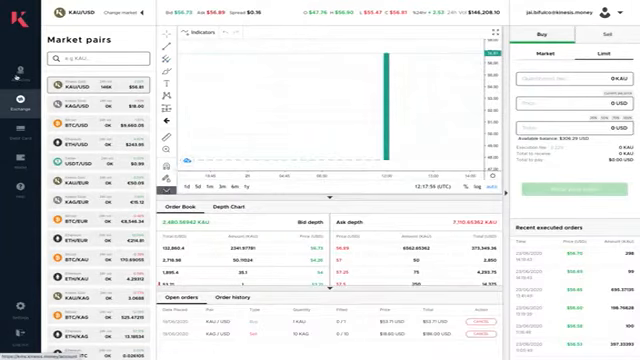
Go to the Your Accounts overview showing total balance and holdings
{"action": "left_click", "coordinate": [12, 40]}
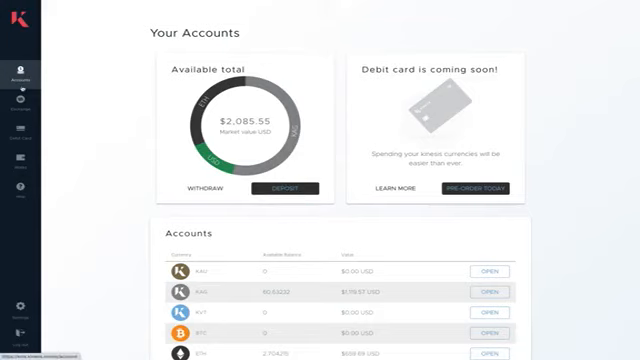
Start a deposit, opening the Deposit Funds page with the 0 KAU balance
{"action": "left_click", "coordinate": [282, 192]}
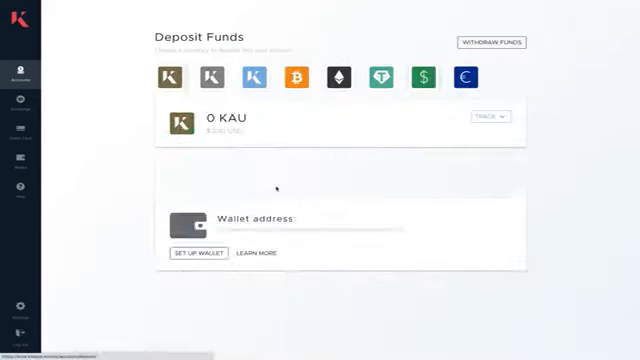
Select USD as deposit currency, showing the $306.29 balance and bank account details
{"action": "left_click", "coordinate": [432, 76]}
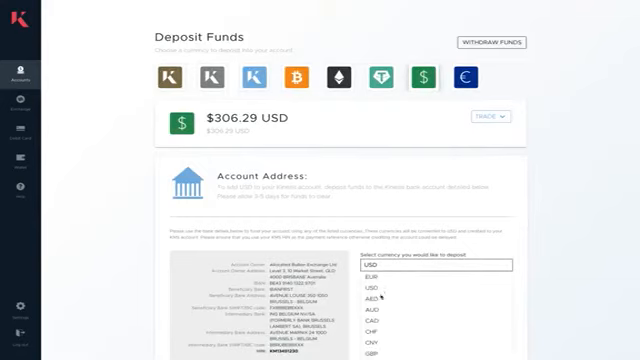
{"action": "left_click", "coordinate": [372, 298]}
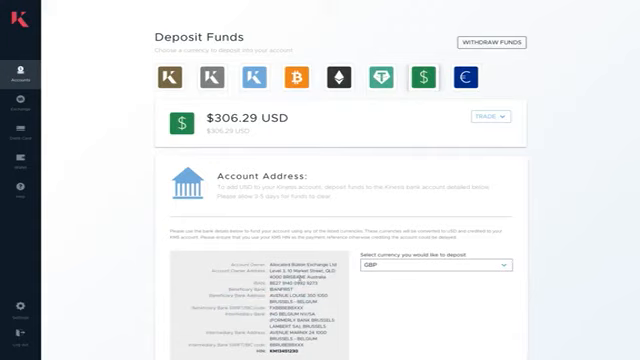
{"action": "mouse_move", "coordinate": [362, 304]}
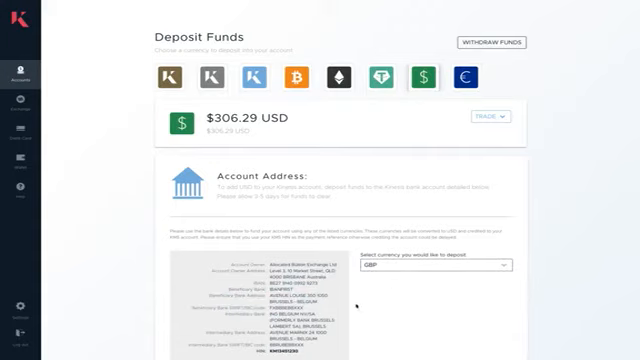